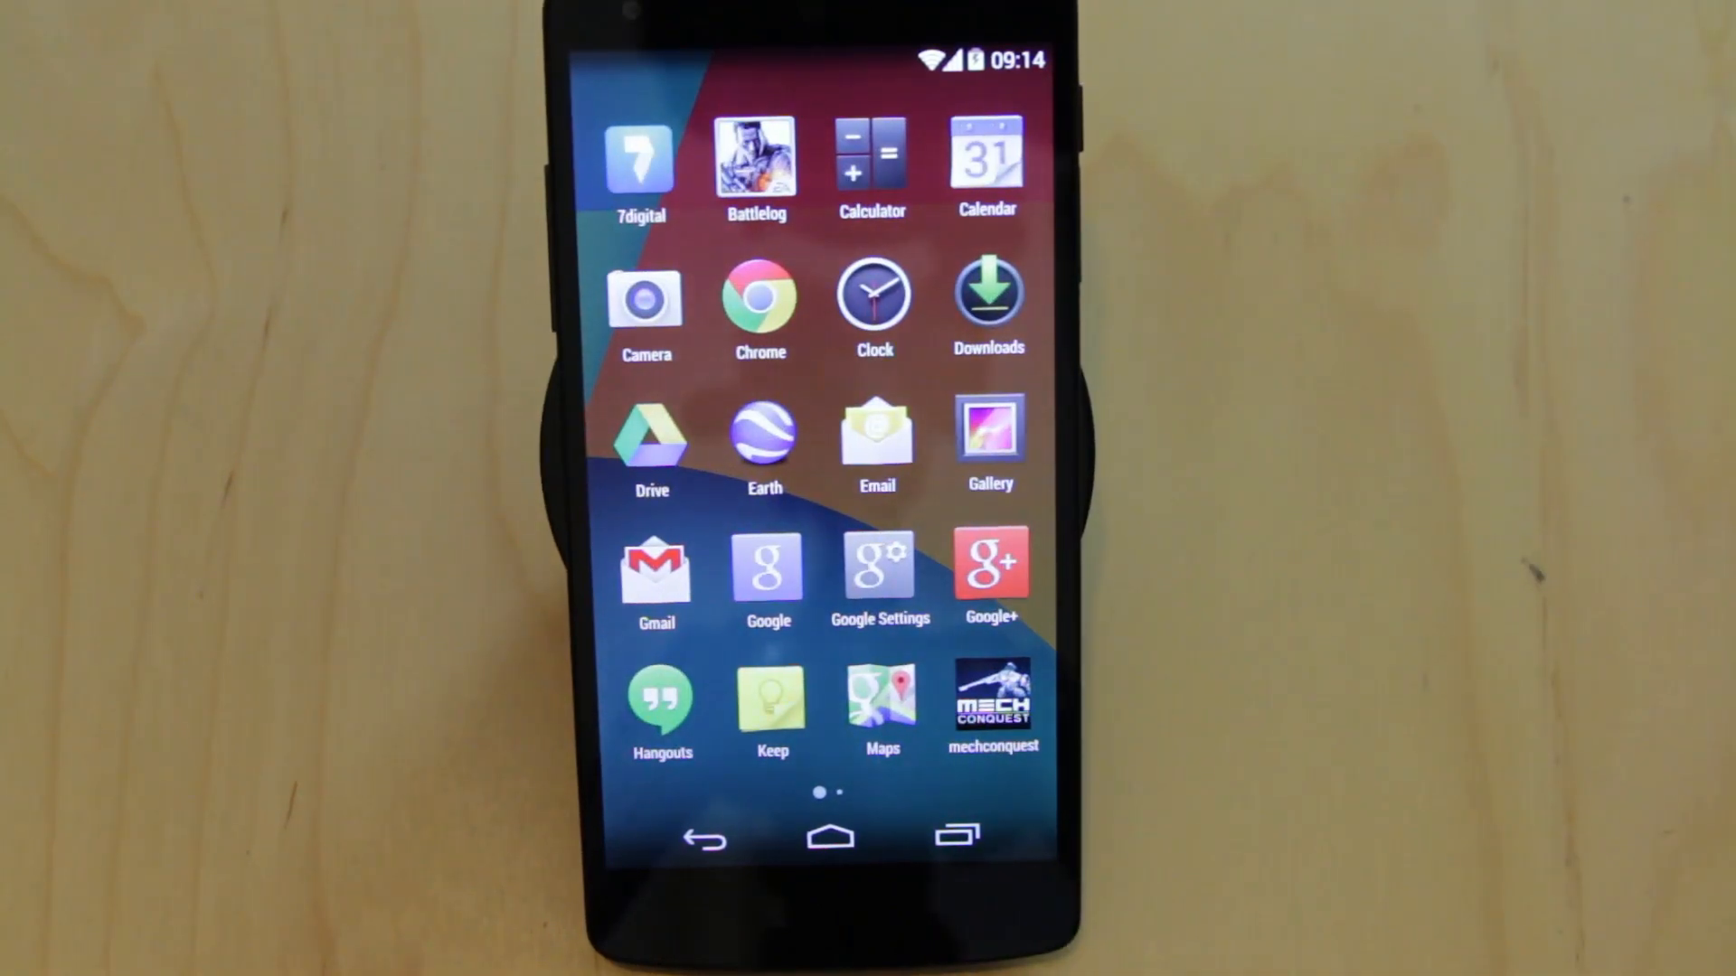
Leave the app drawer and bring up the home screen overview with Wallpapers, Widgets and Settings
scroll("left", 3)
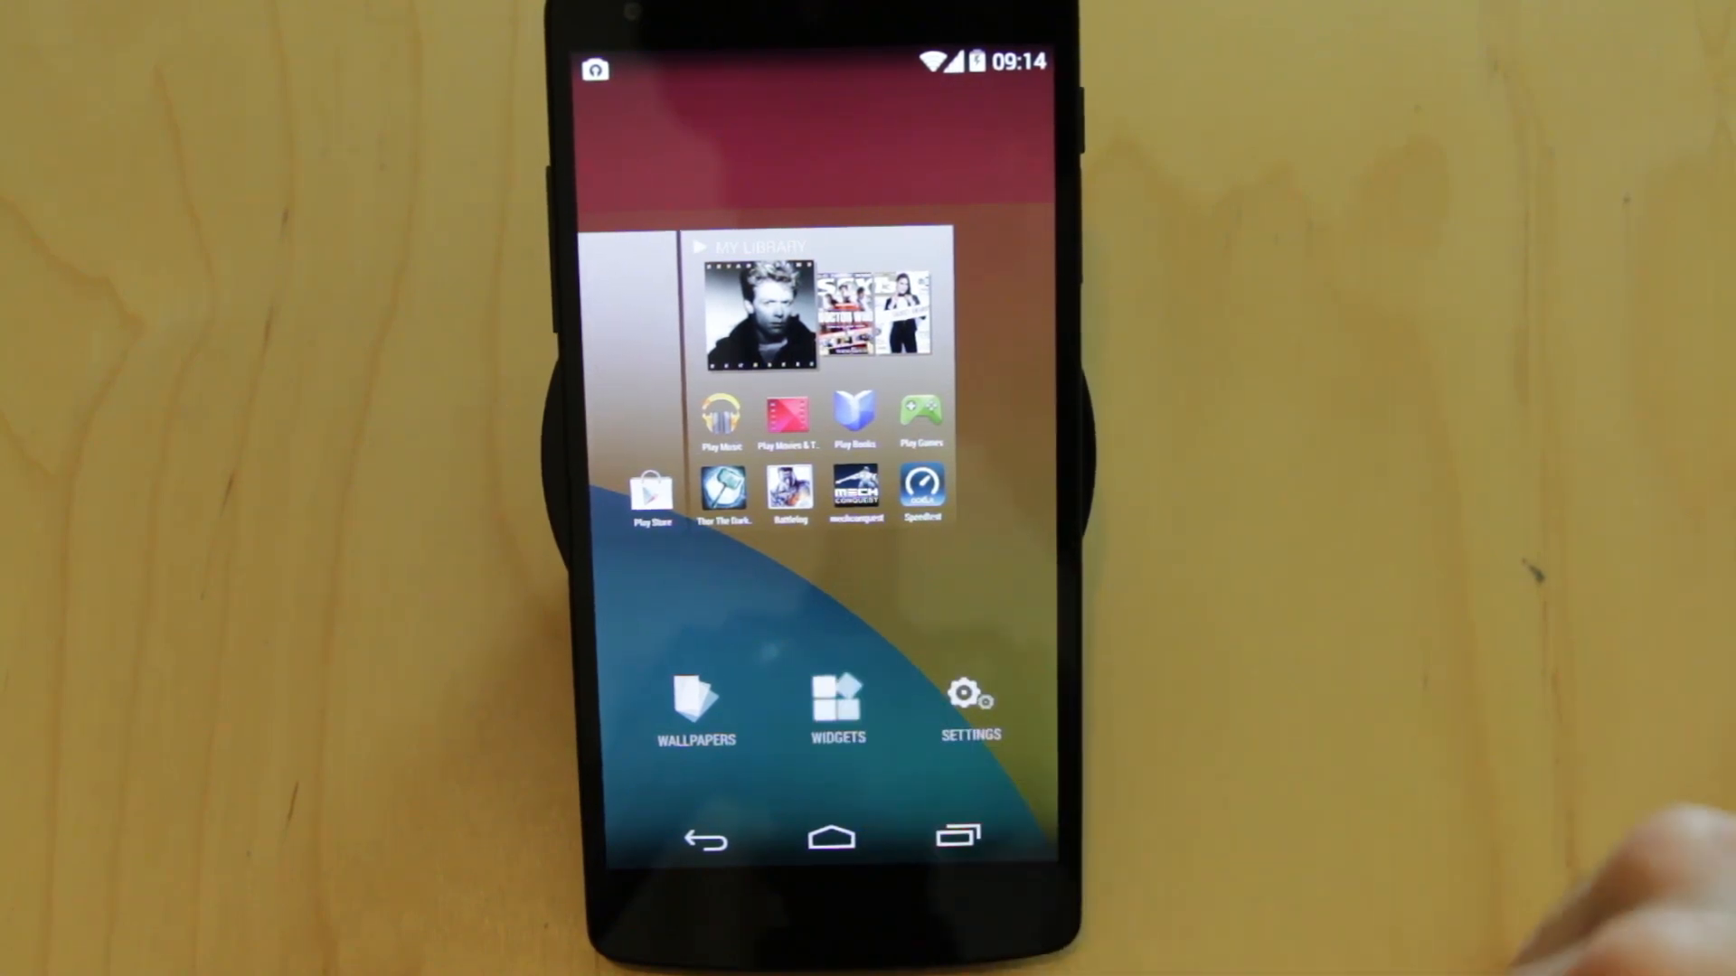
Swipe the overview from the My Library page to the page holding the clock widget
left_click(835, 708)
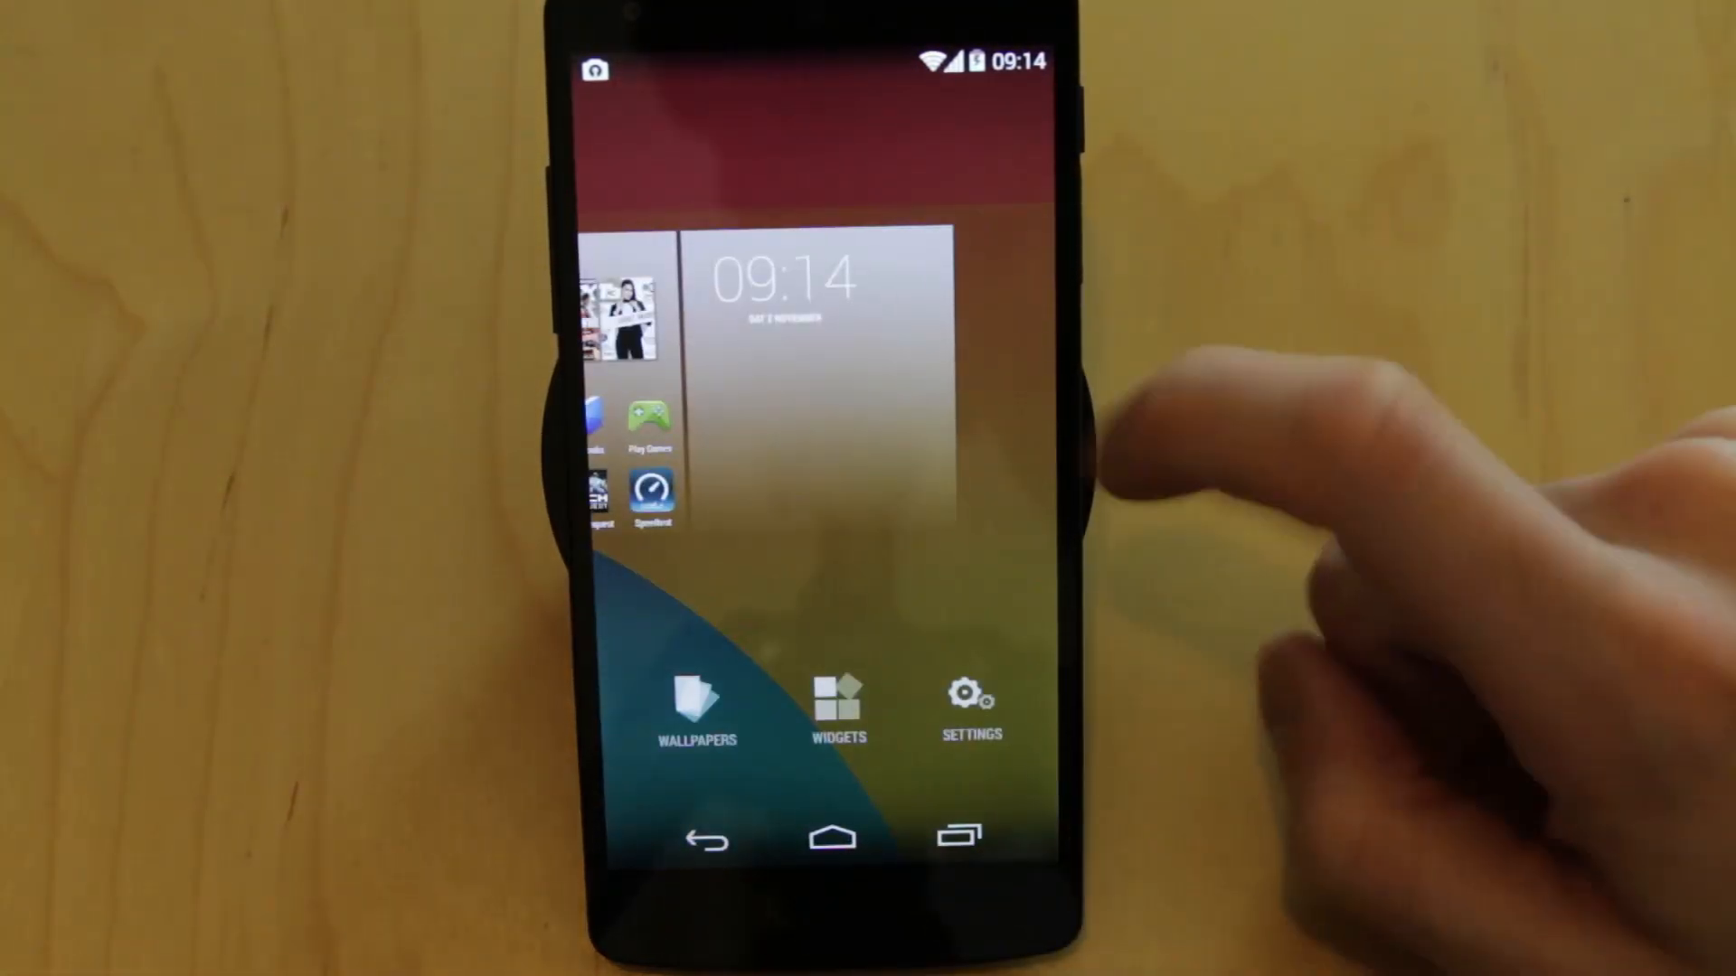
left_click(969, 705)
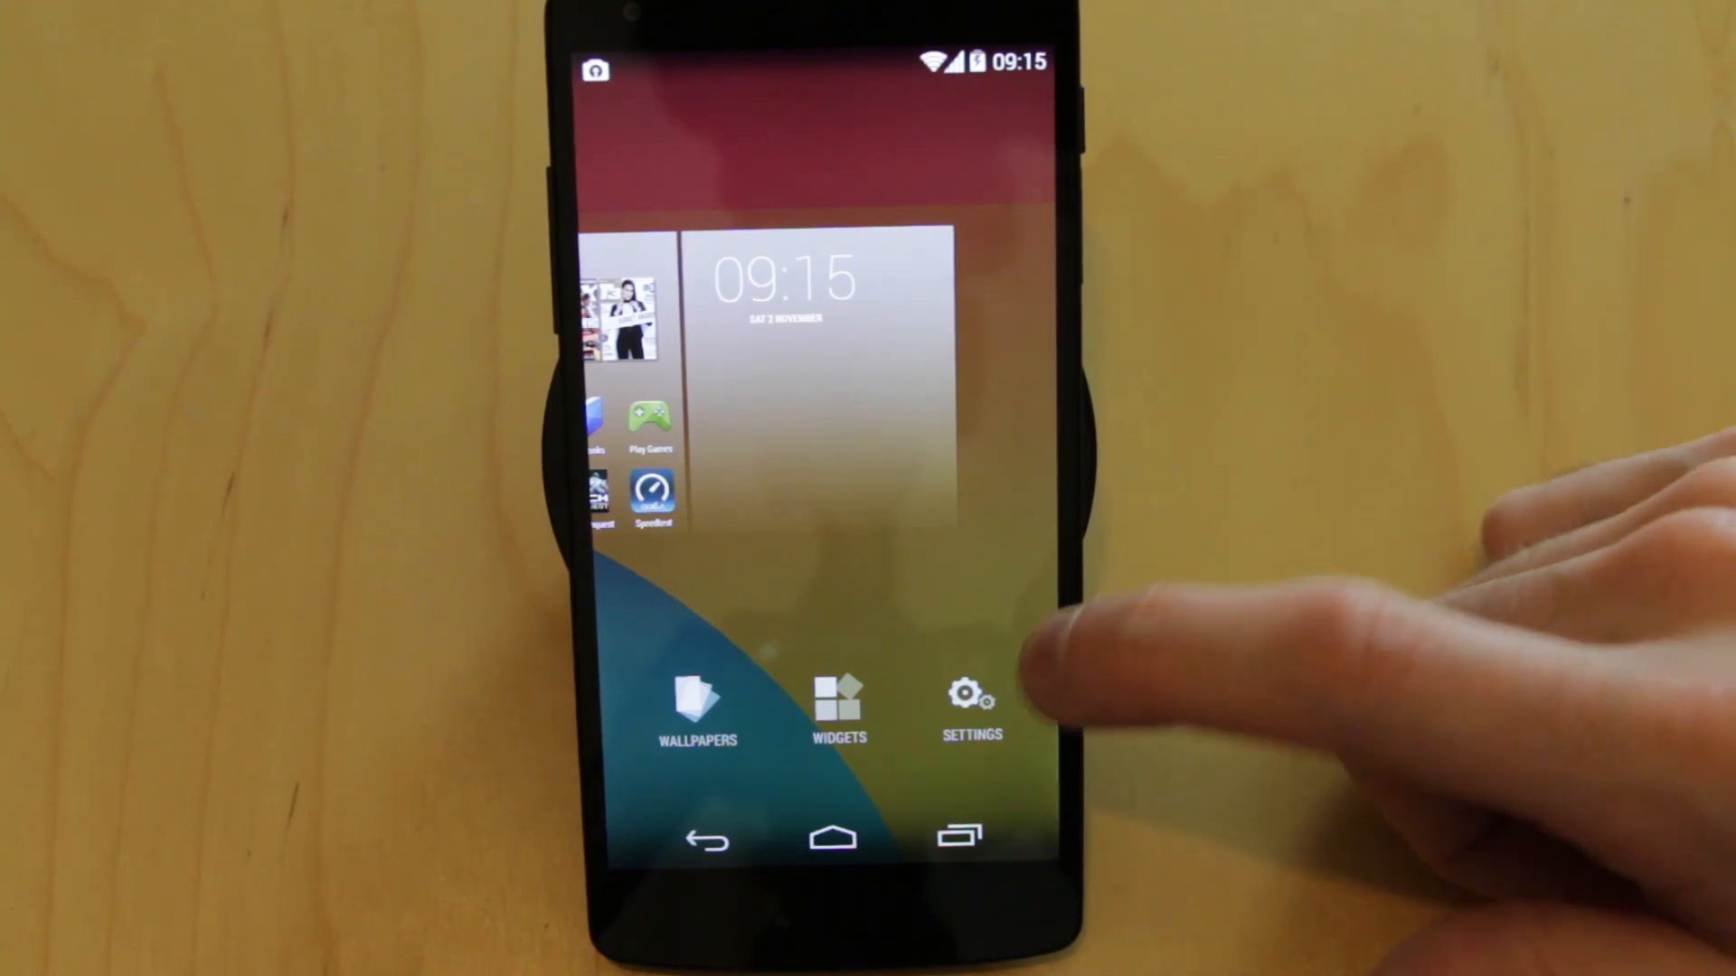
Choose Wallpapers to reach the picker previewing a warm-toned wallpaper with thumbnails
left_click(969, 698)
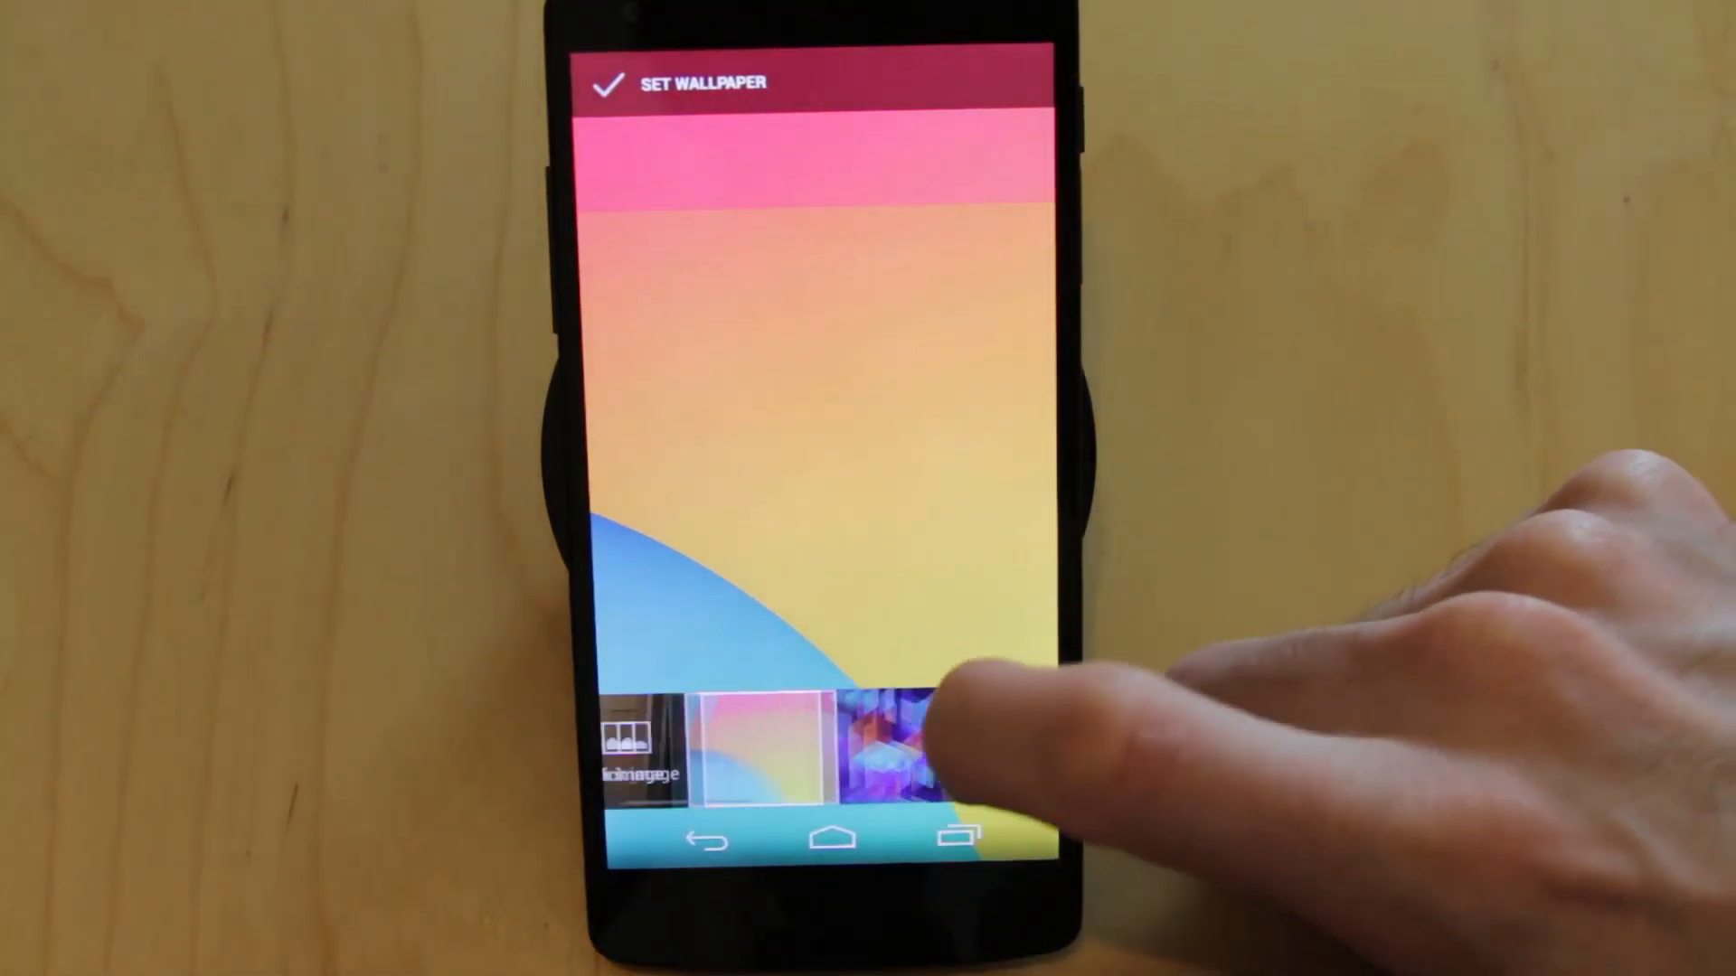
scroll("left", 3)
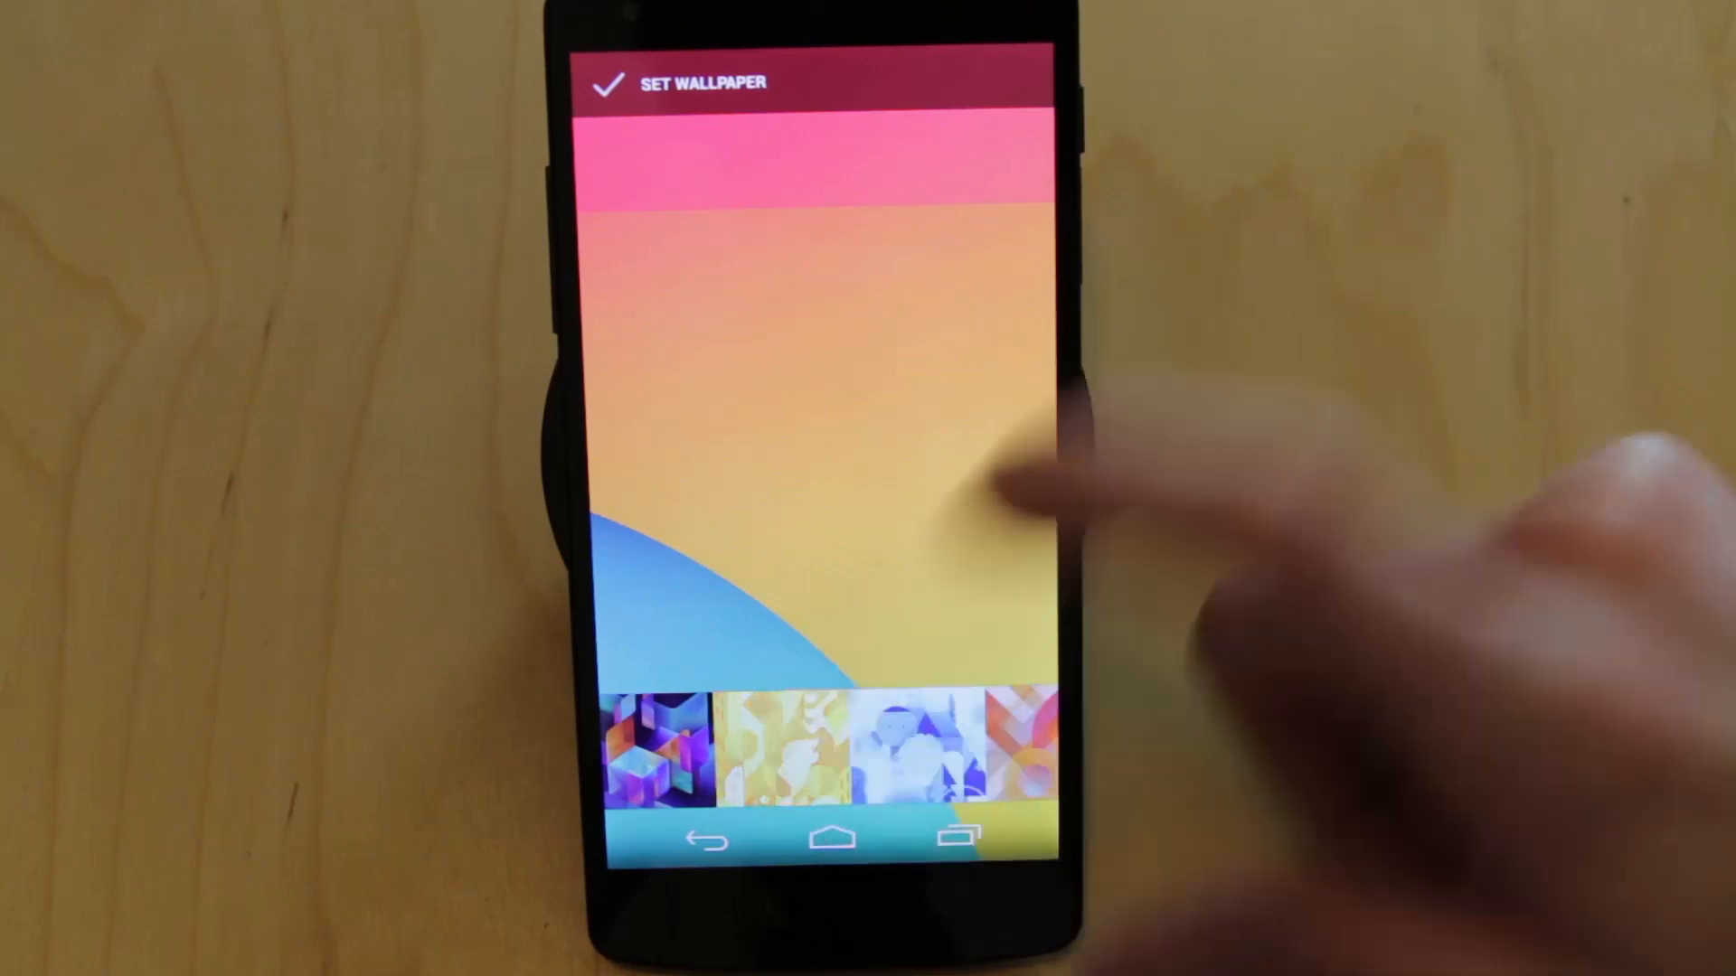